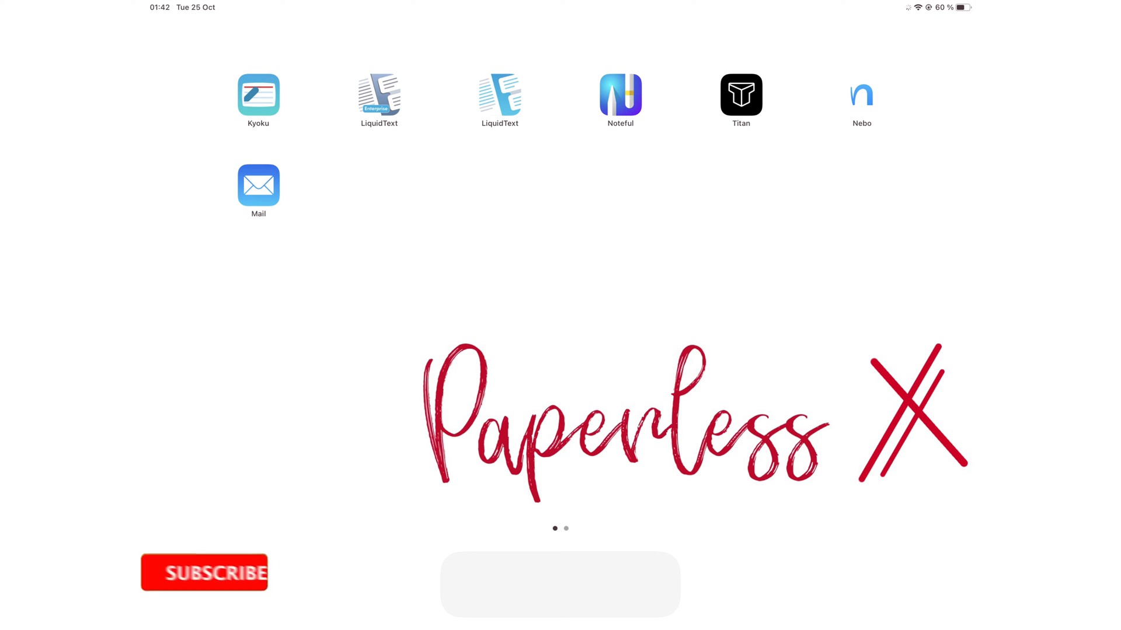
Leave the Home Screen and bring up the Paperless X Patreon membership page in Safari
left_click(203, 572)
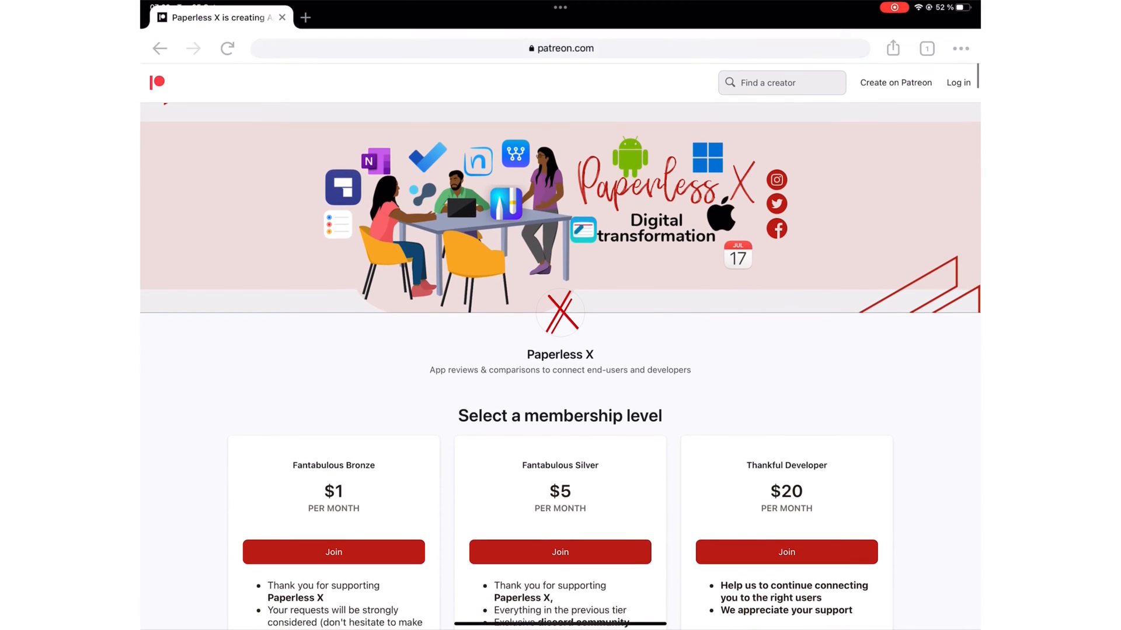
scroll("down", 3)
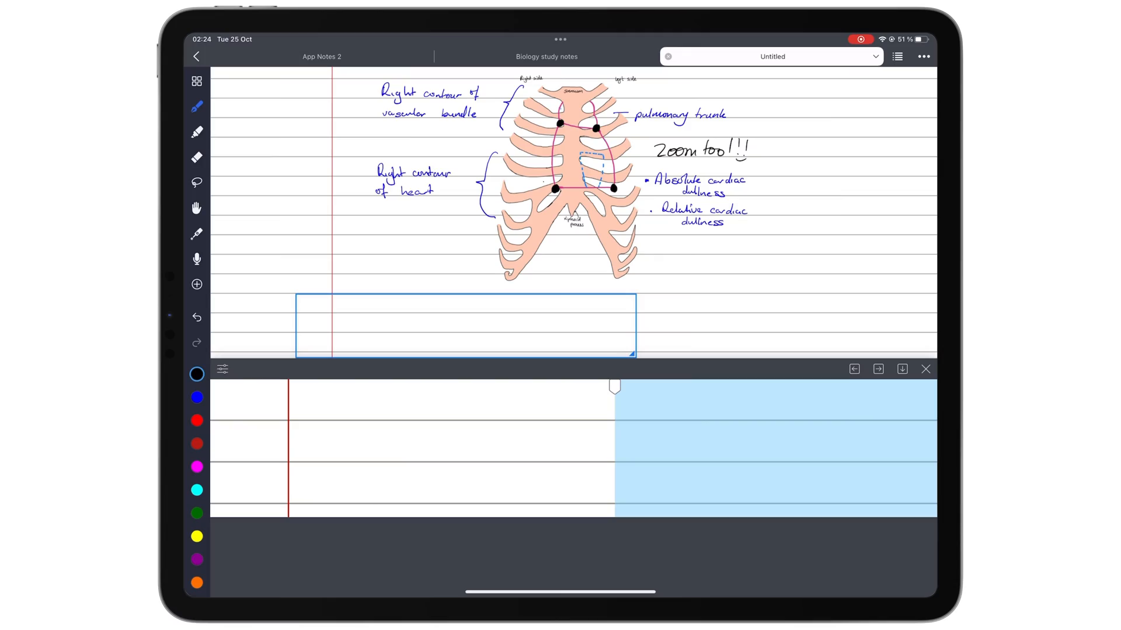
Handwrite 'Zoom has auto-advance which is to be expected.' under the diagram, then return to the library
type("Zoon")
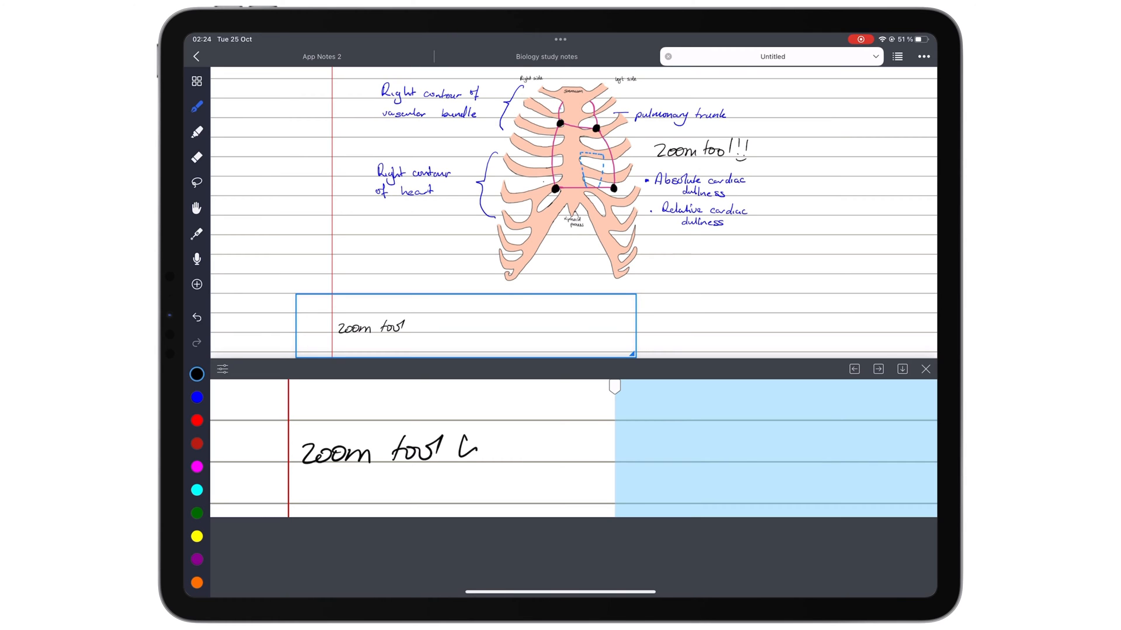
type("has au")
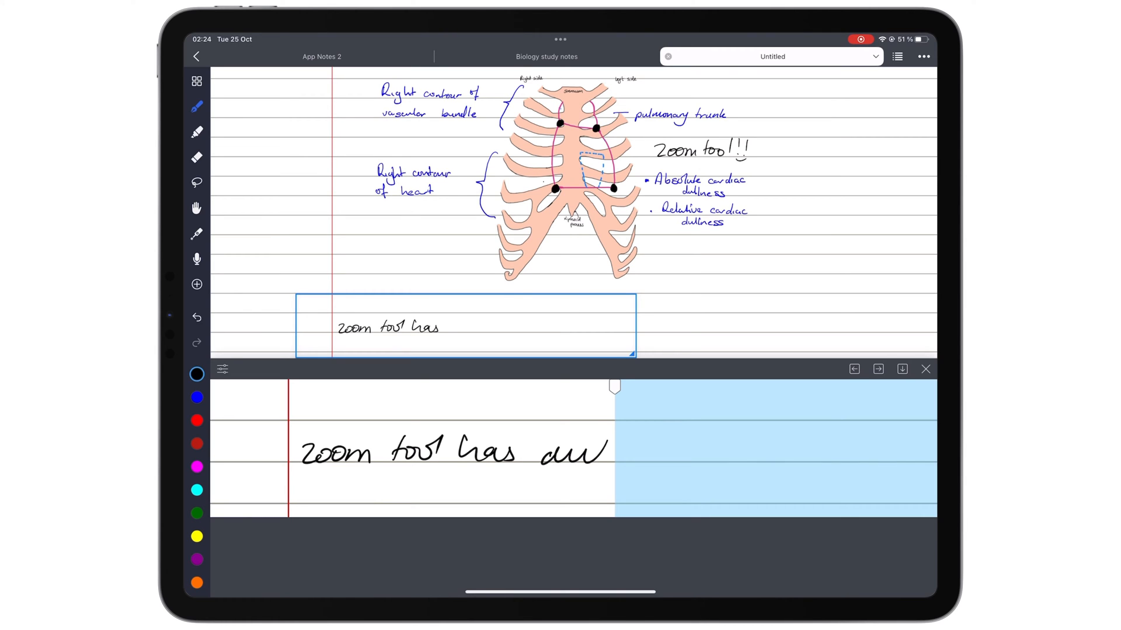
type("auto-")
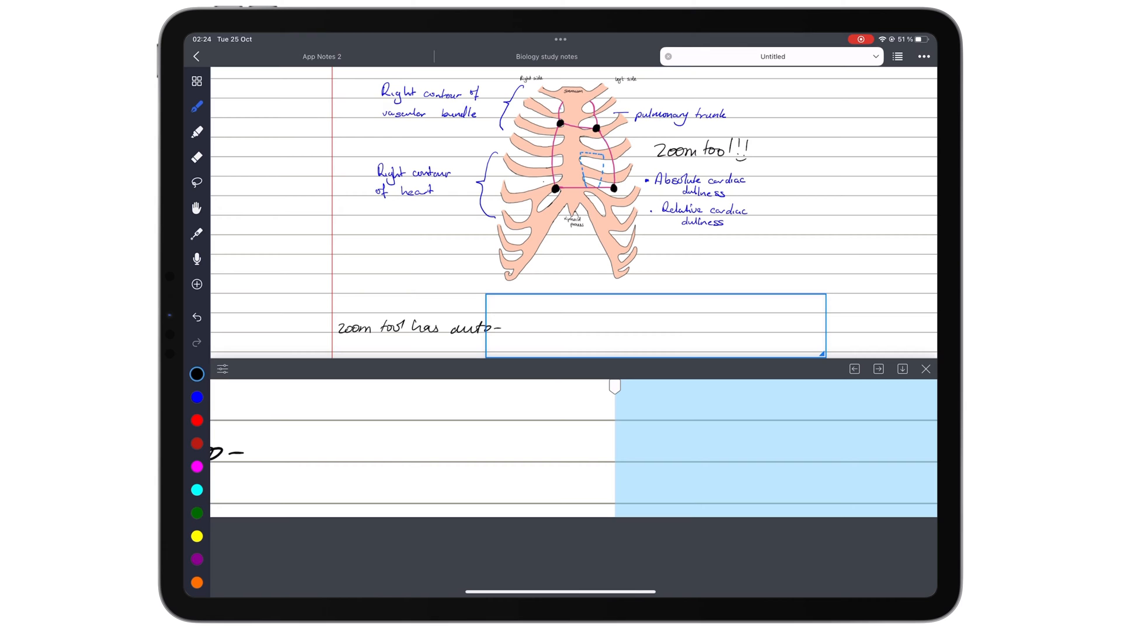
type("advance which is to be")
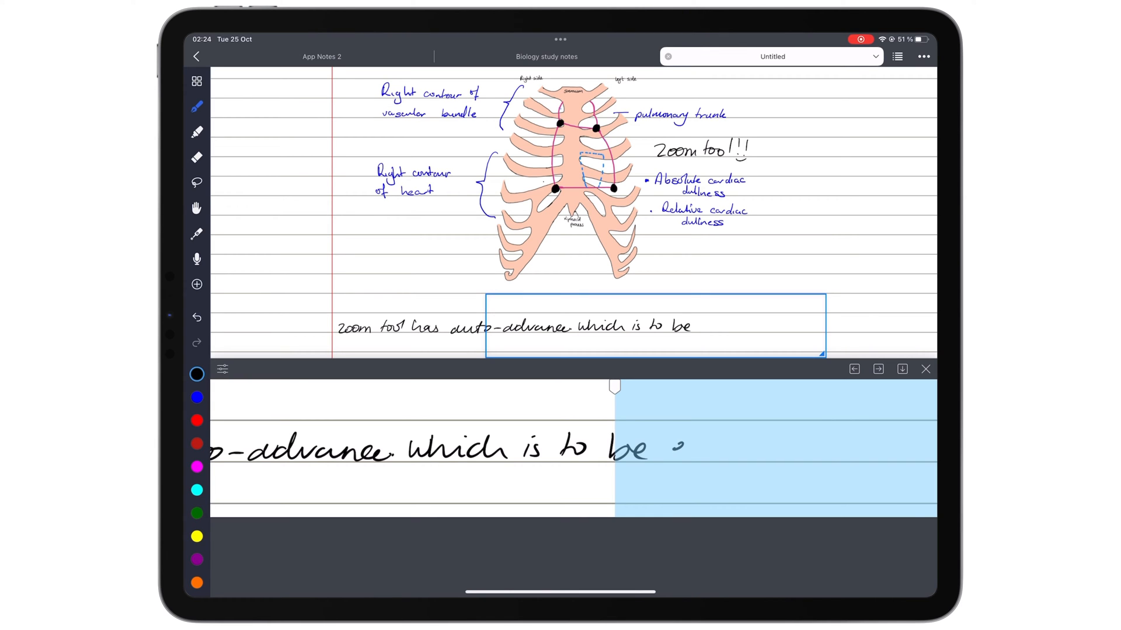
type("expected.")
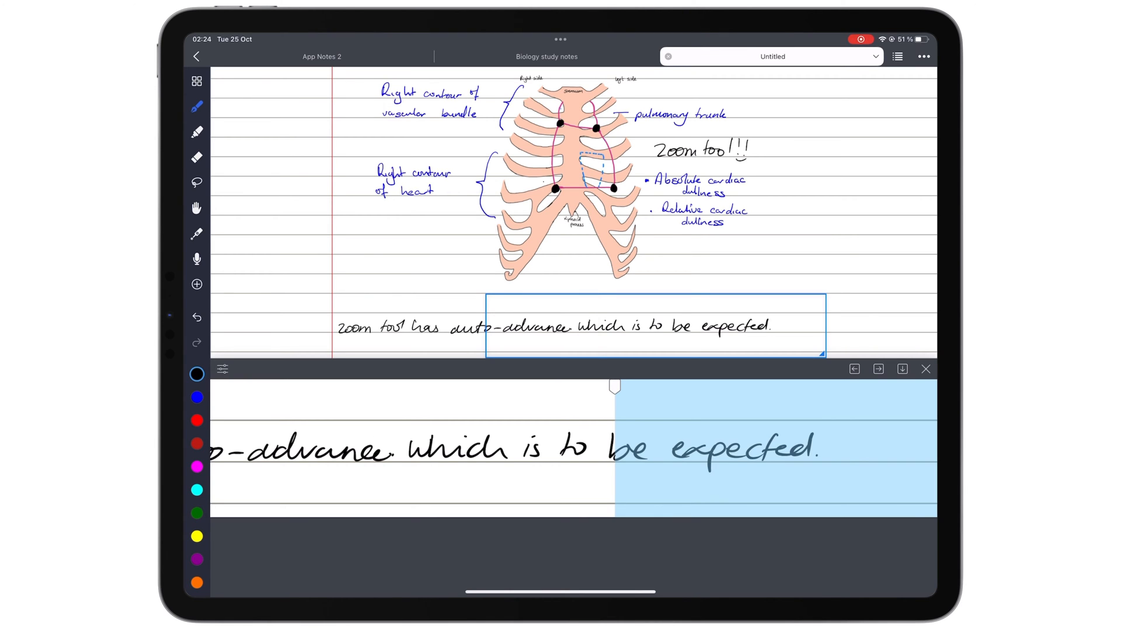
left_click(197, 56)
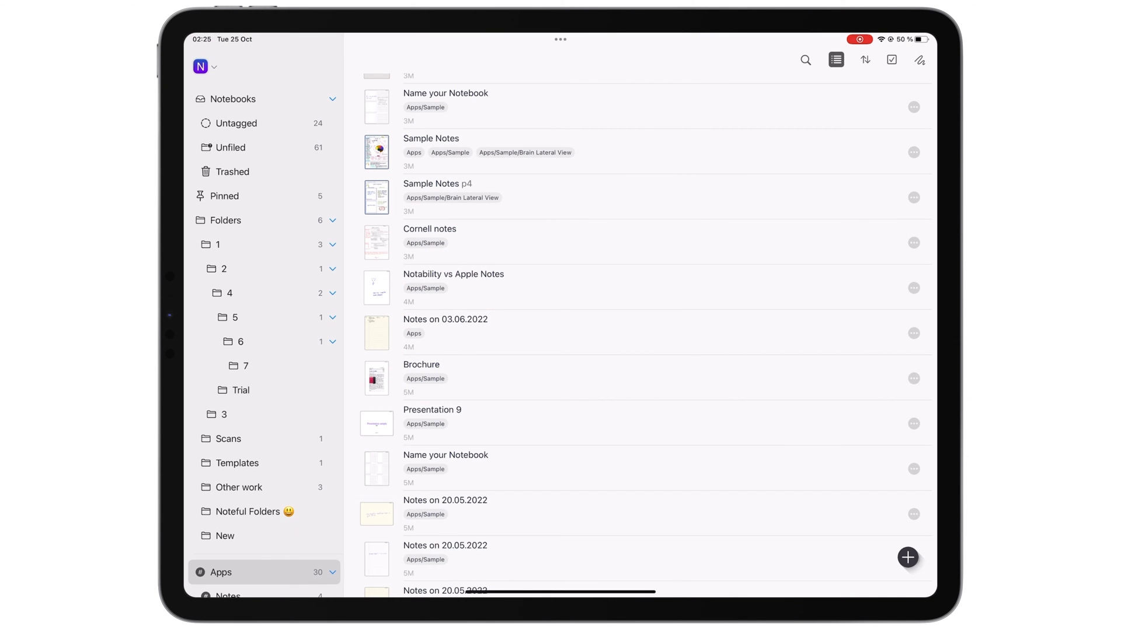
Reopen the Biology study notes notebook from the Noteful library
left_click(205, 66)
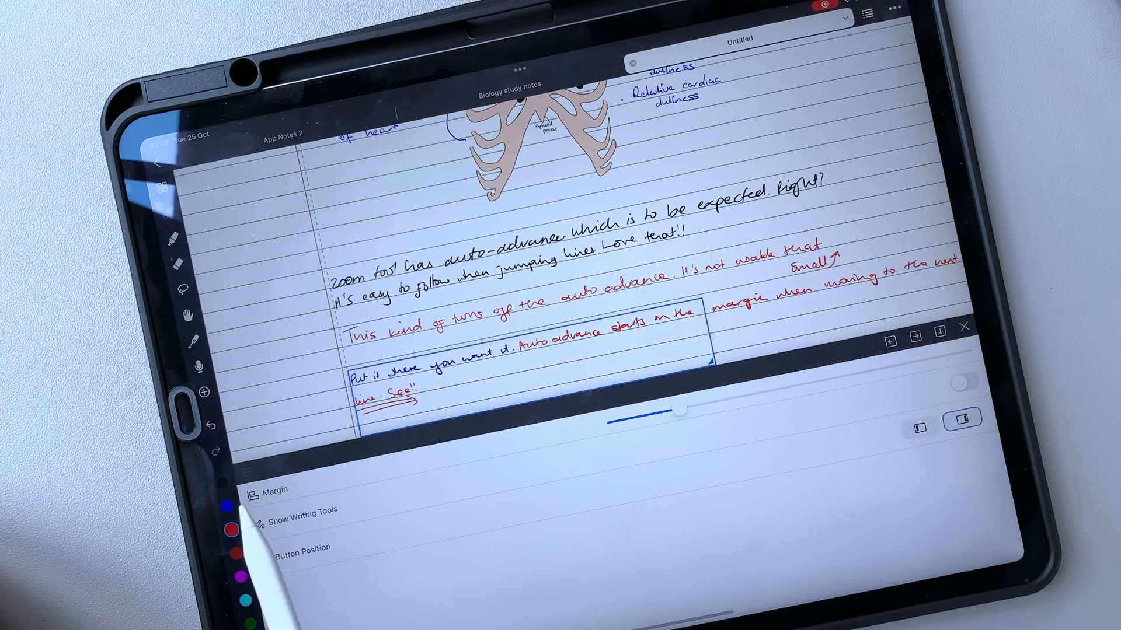
Turn on Show Writing Tools in zoom settings and try the highlighter size popup
left_click(960, 382)
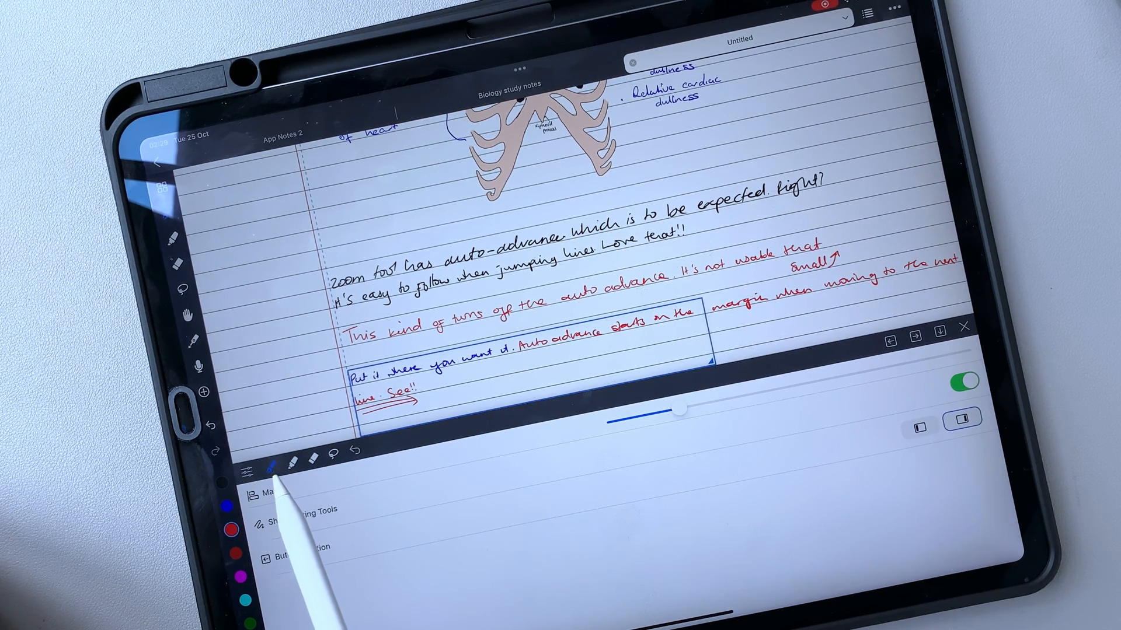
left_click(288, 460)
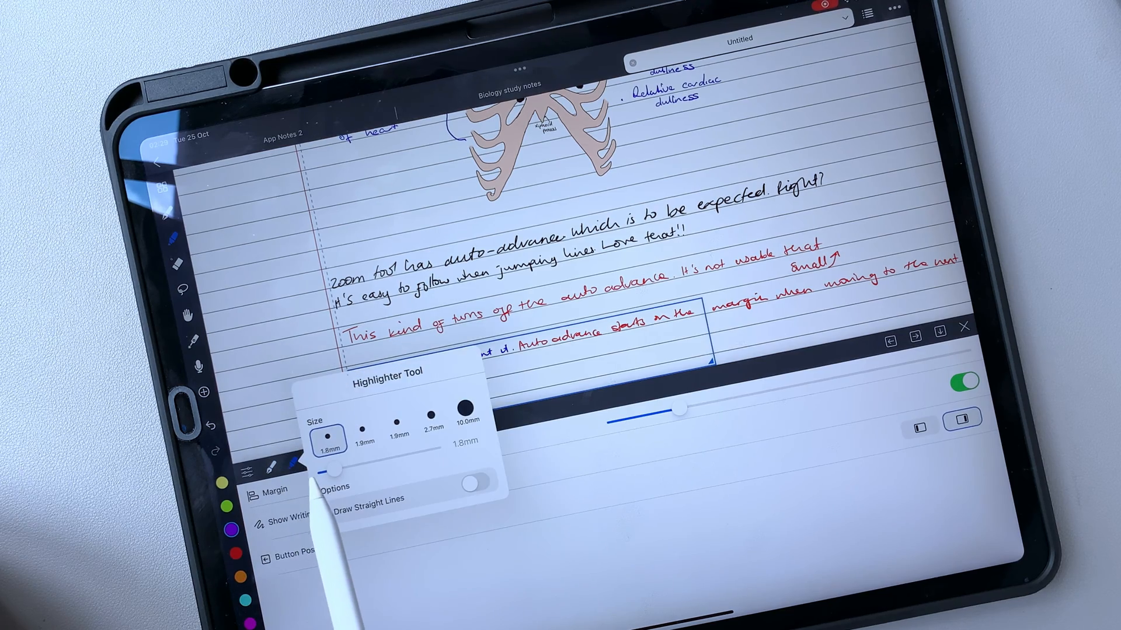
left_click(294, 461)
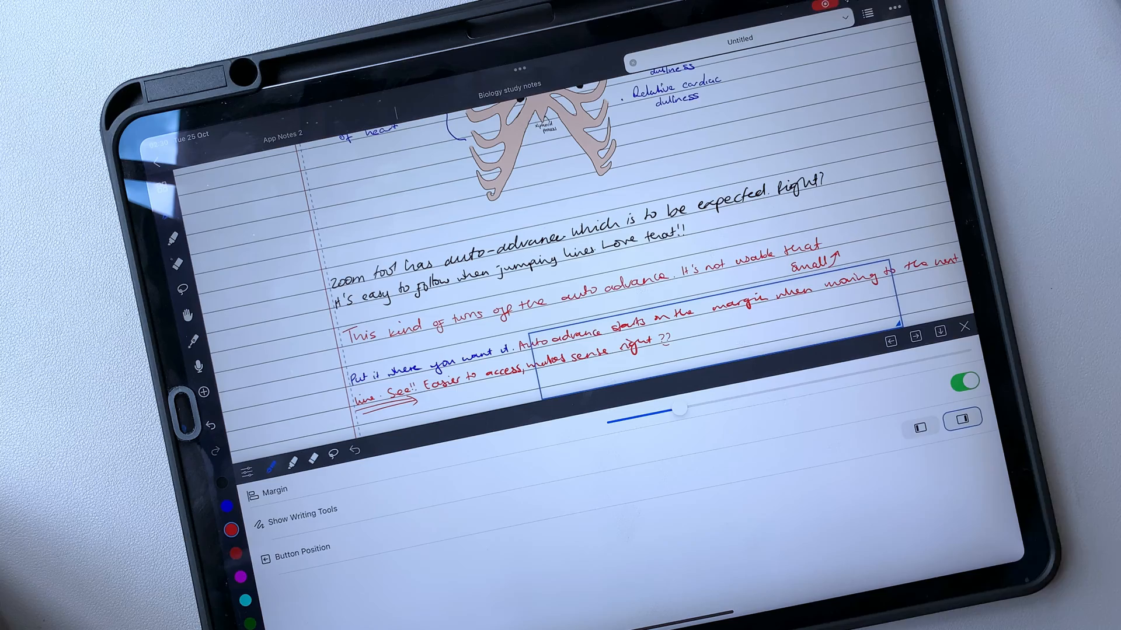
left_click(961, 426)
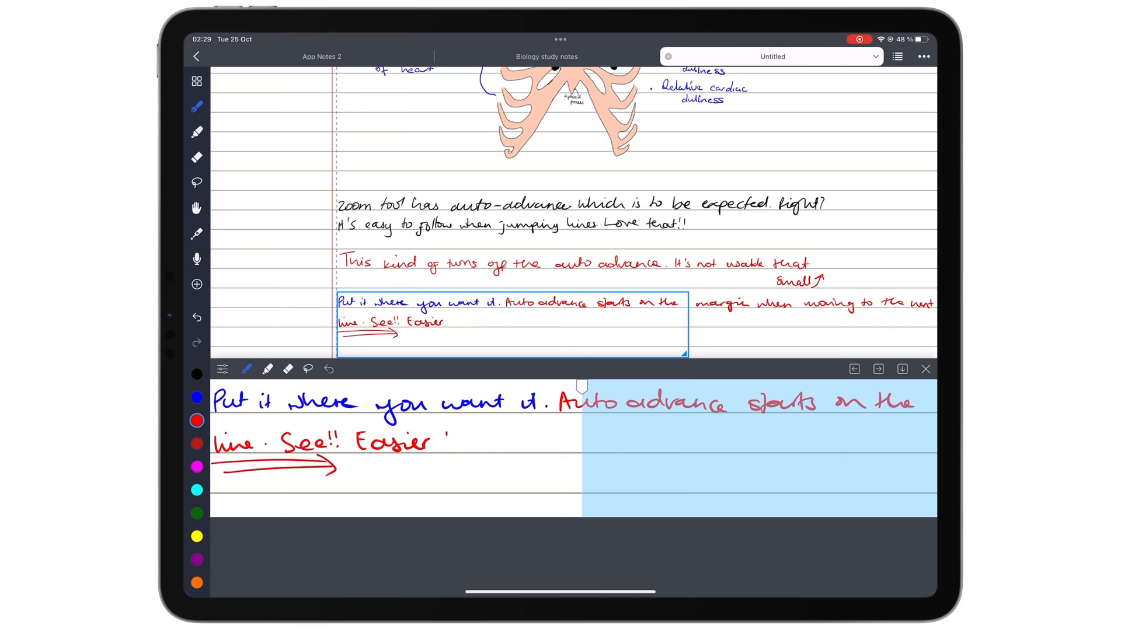
Handwrite 'to access, makes sense right??' and bring up the About Noteful panel
type("to access, makes sense right??")
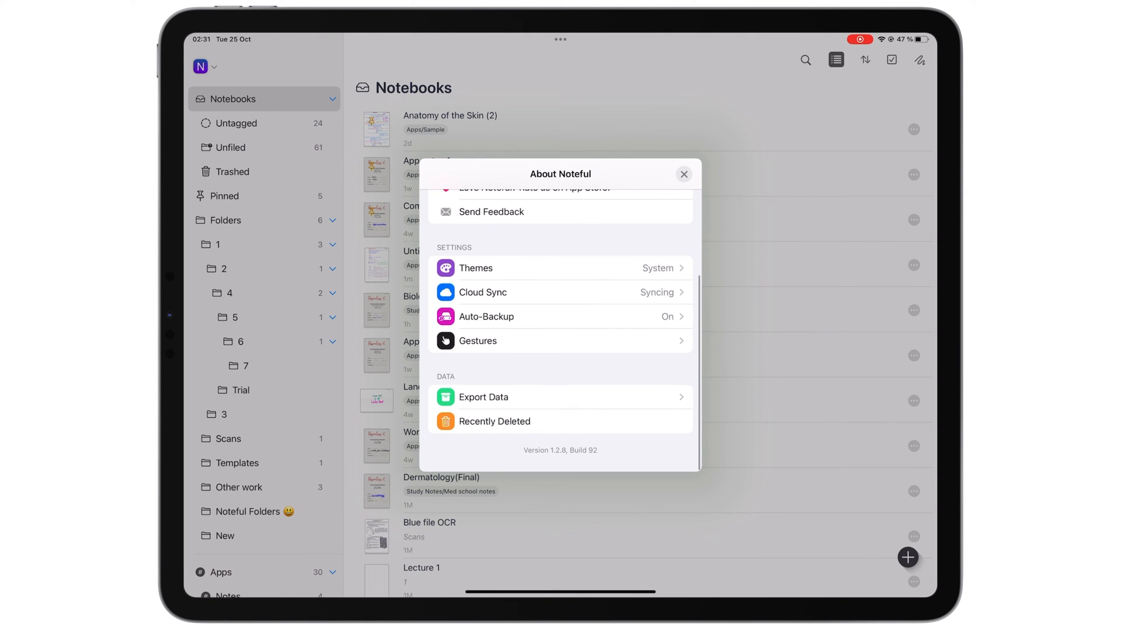
left_click(476, 341)
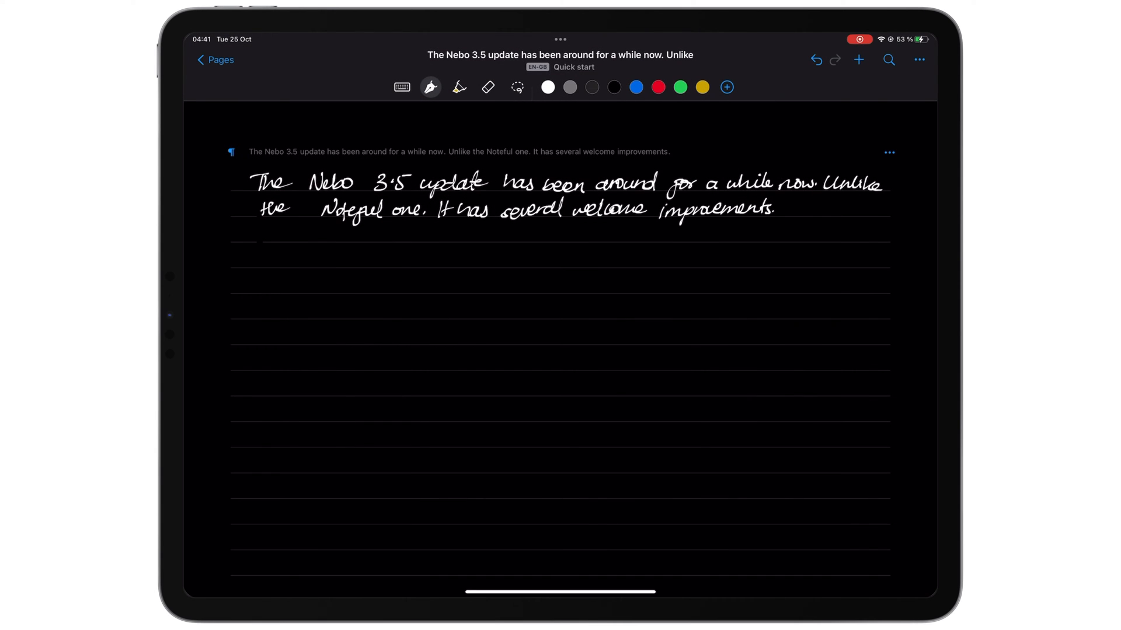
Return to Quick start's pages and scroll through the Quick start - Document page
left_click(214, 60)
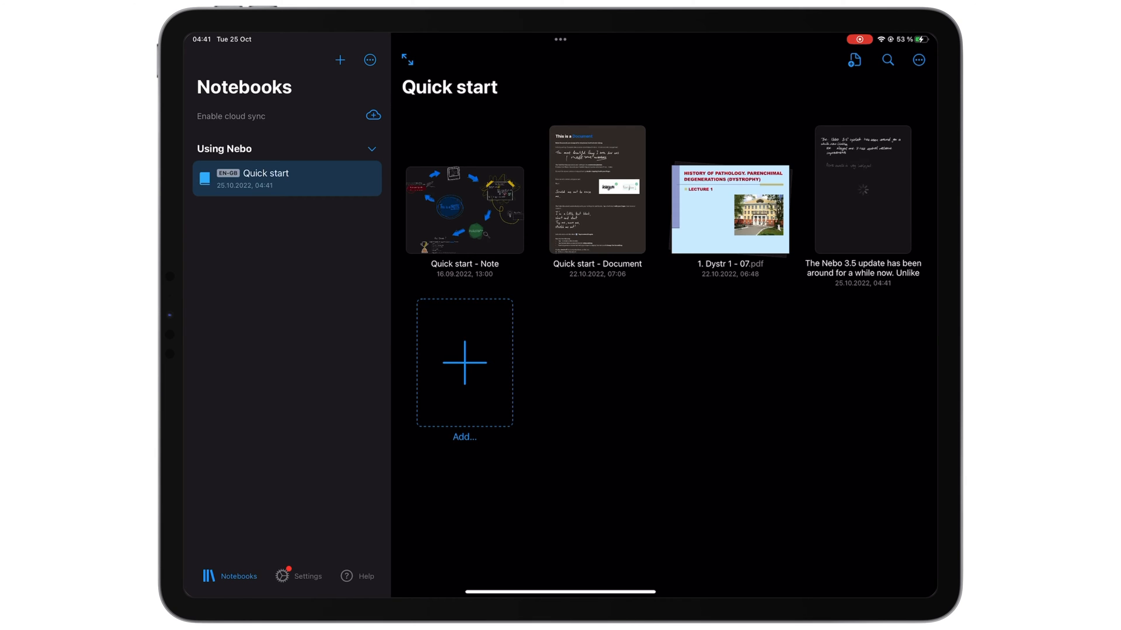
left_click(464, 209)
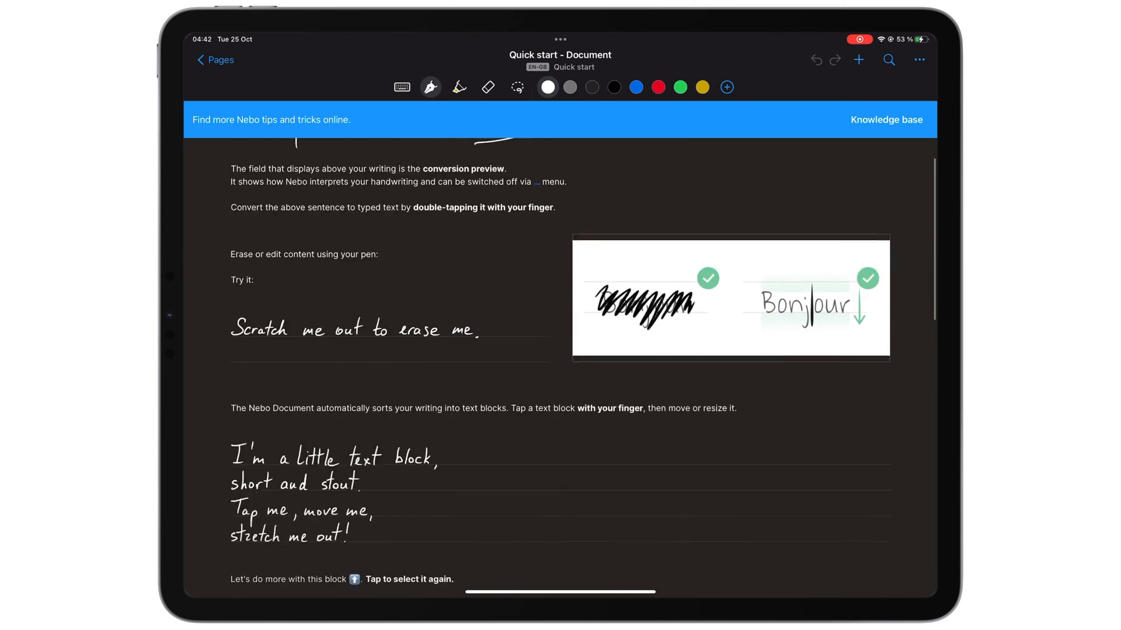
scroll("down", 3)
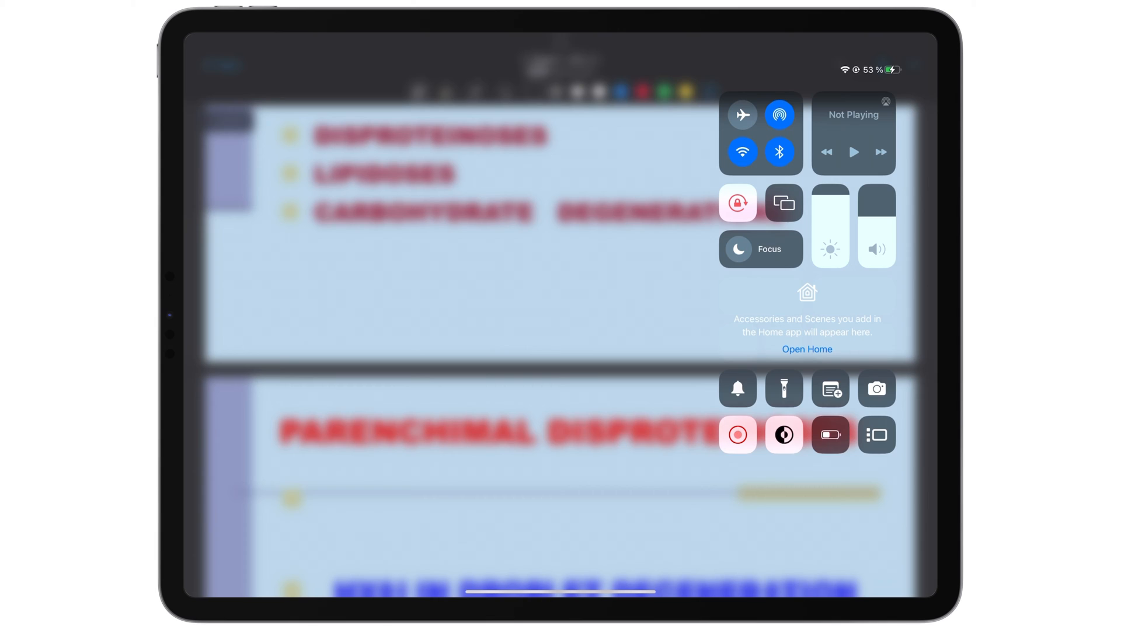
Bring up the page background colour choices from the note's document options
left_click(428, 286)
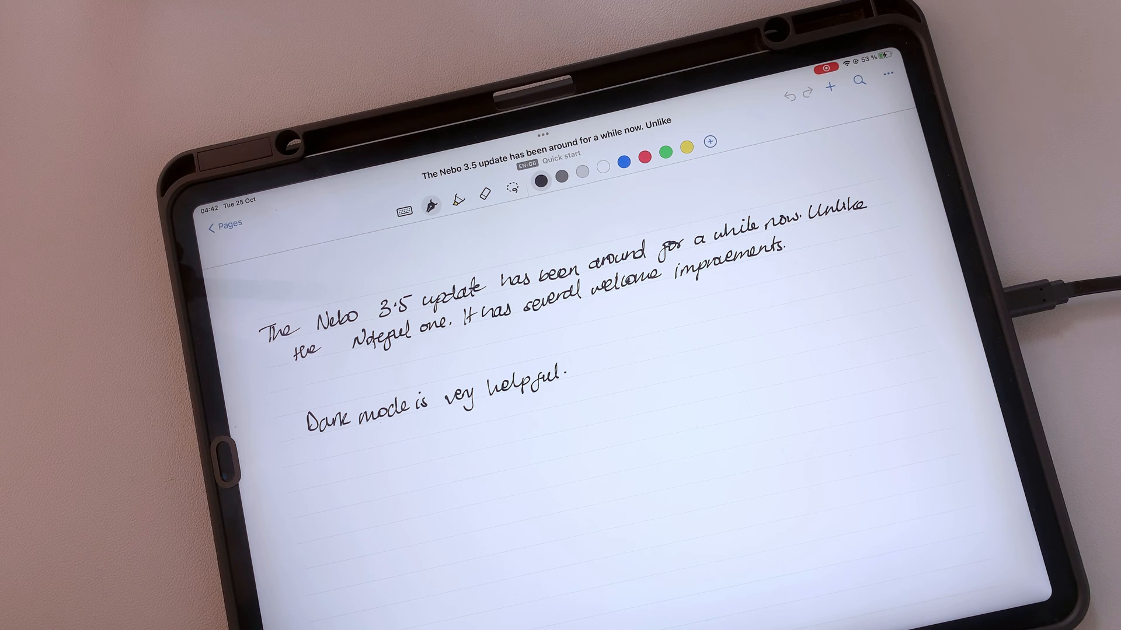
left_click(884, 80)
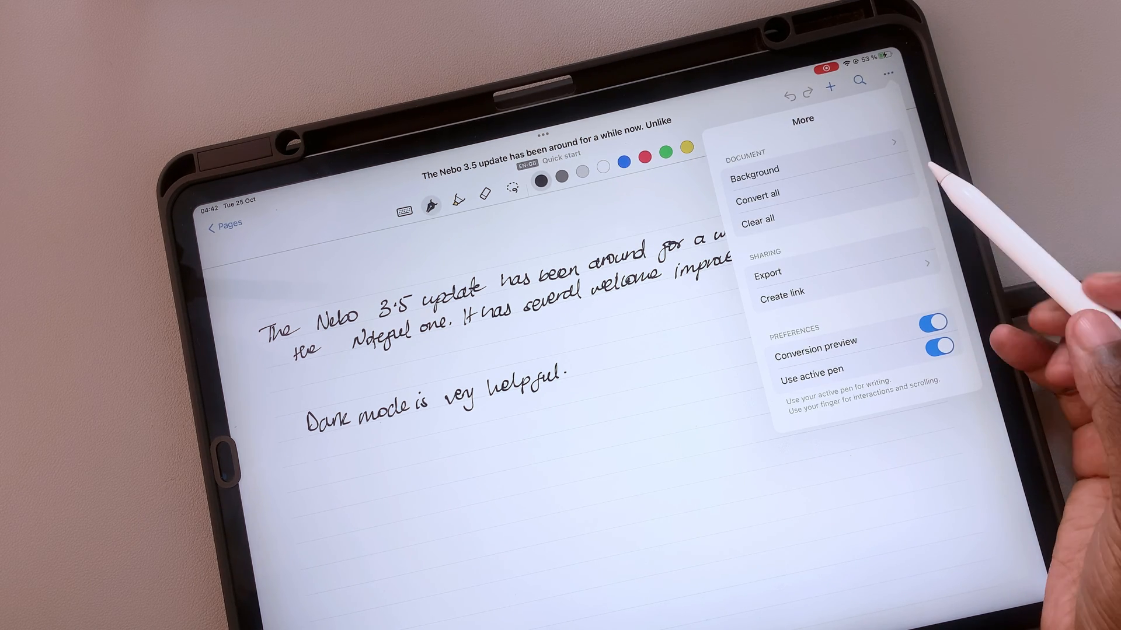
left_click(754, 169)
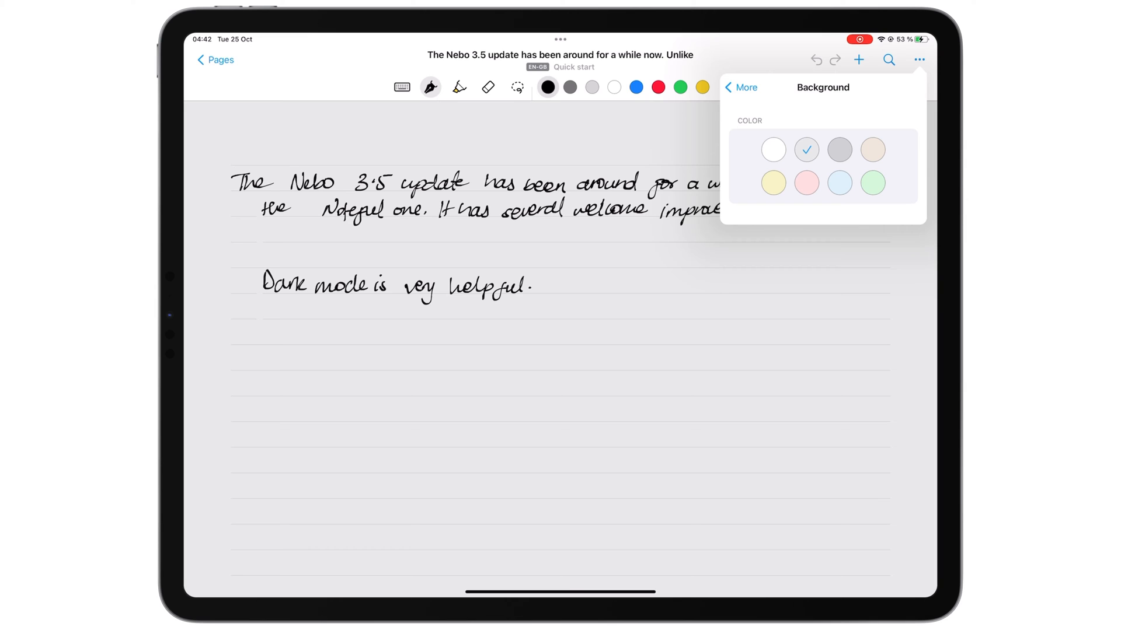
Try beige, pink and green page backgrounds and settle on pink
left_click(872, 150)
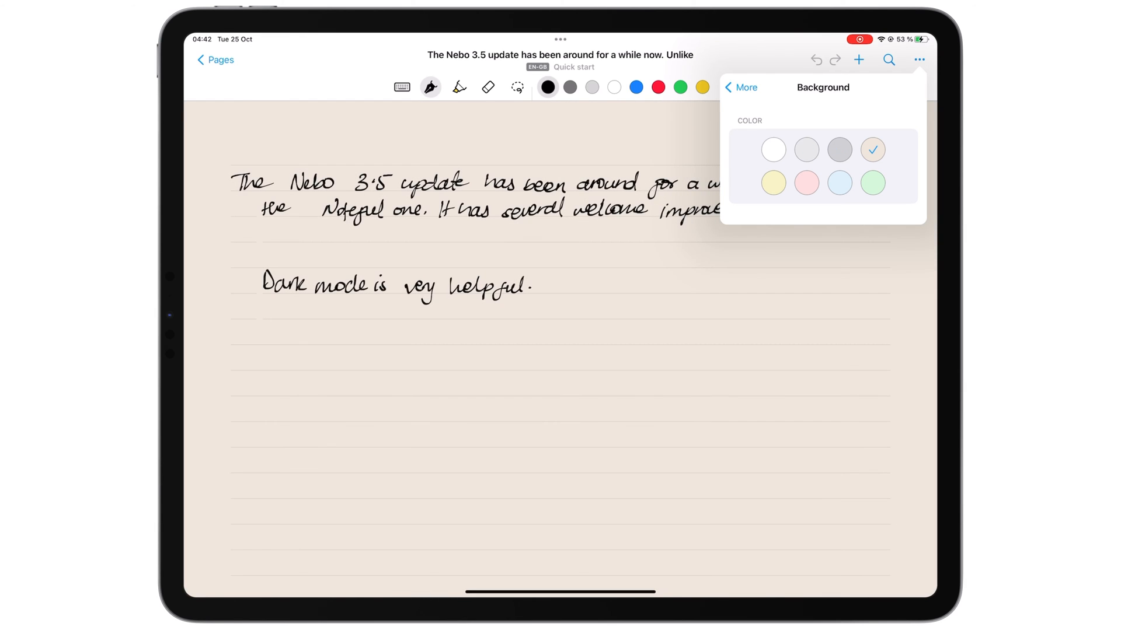
left_click(806, 183)
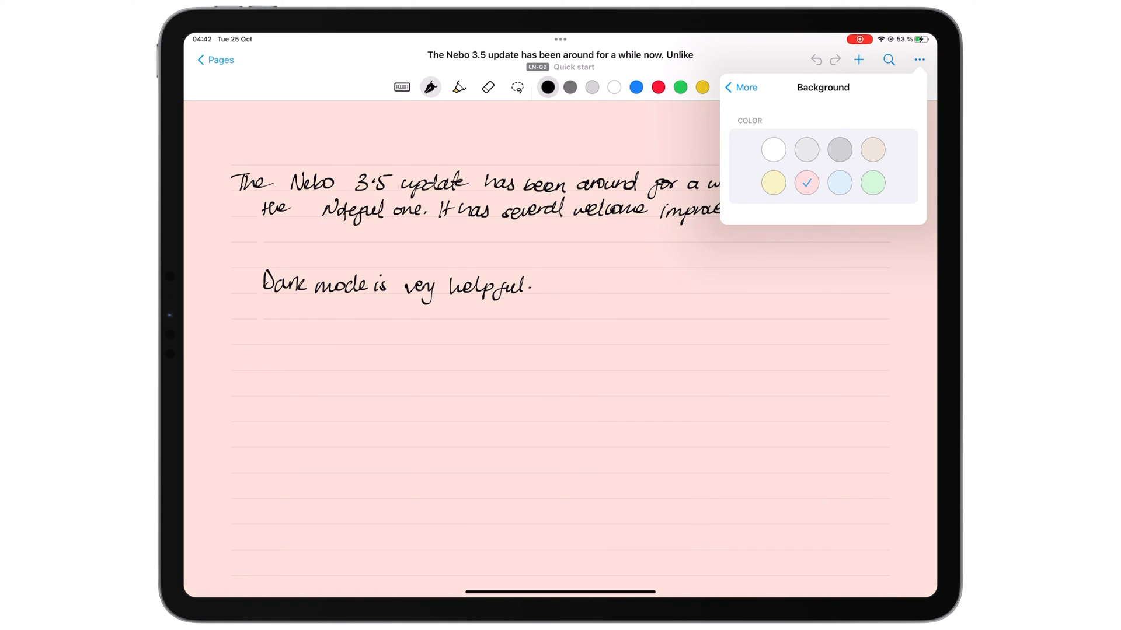
left_click(872, 183)
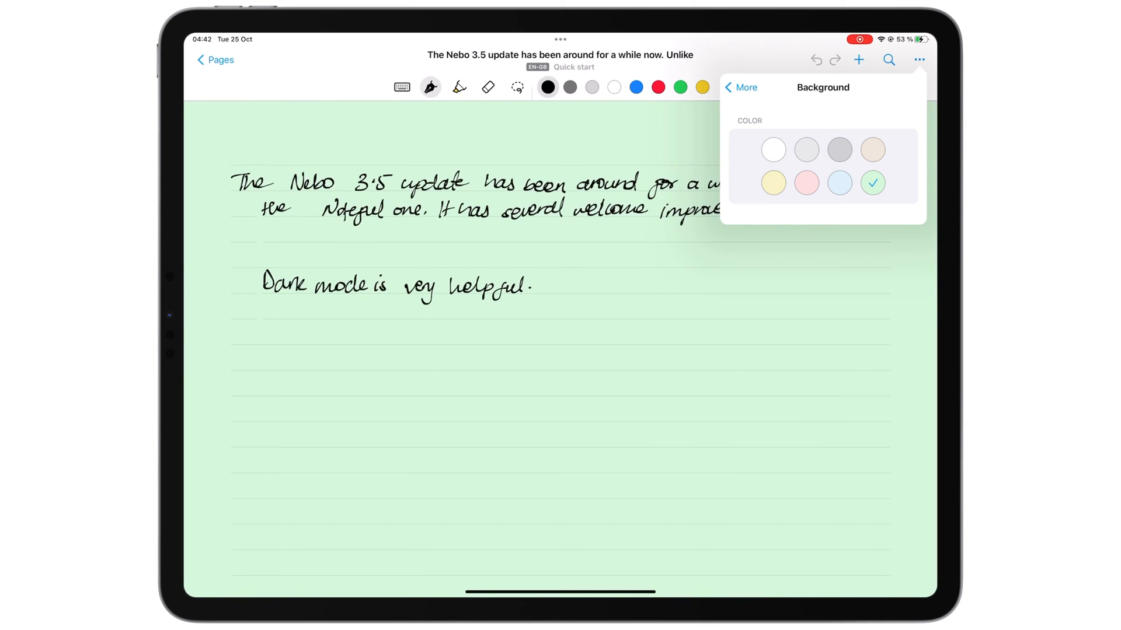
left_click(805, 183)
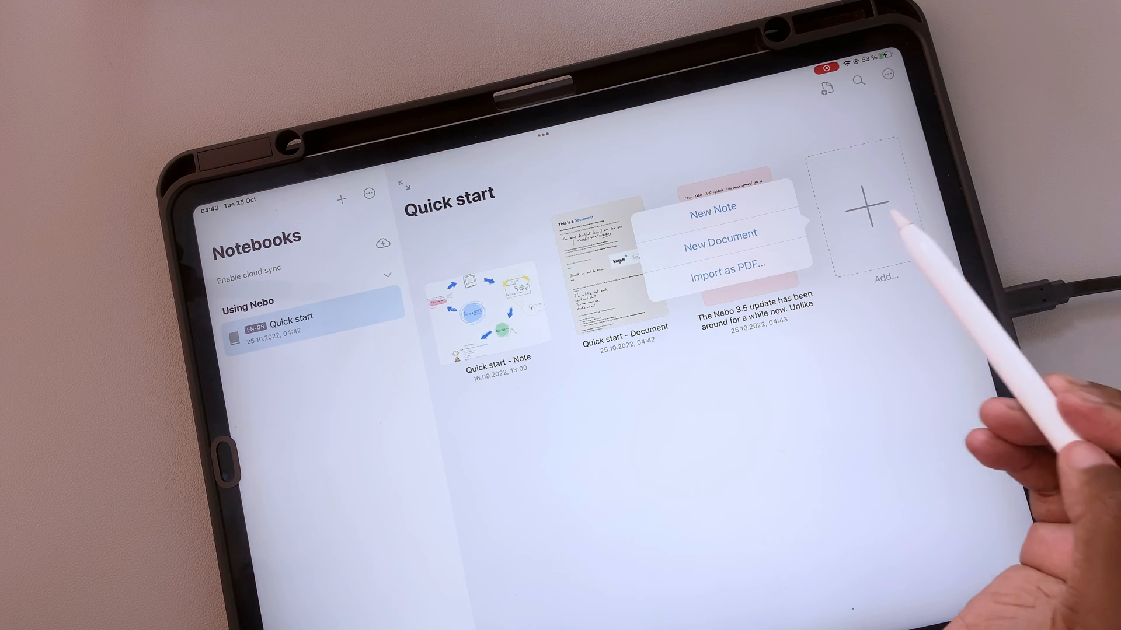
mouse_move(786, 243)
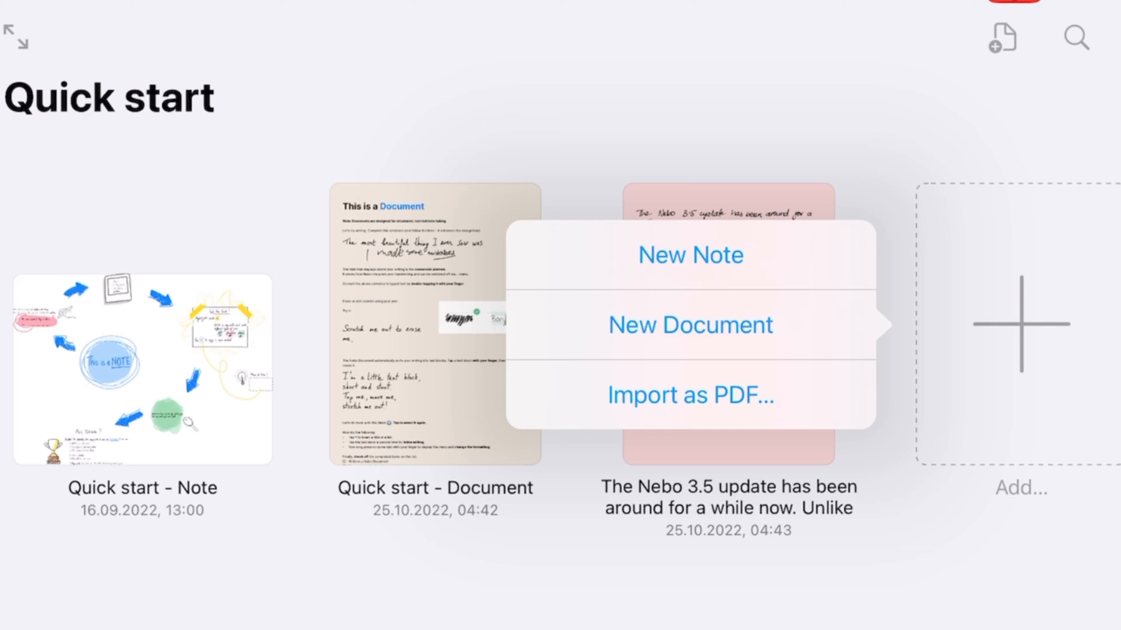
Reopen the Quick start - Document from the notebook's pages
left_click(689, 324)
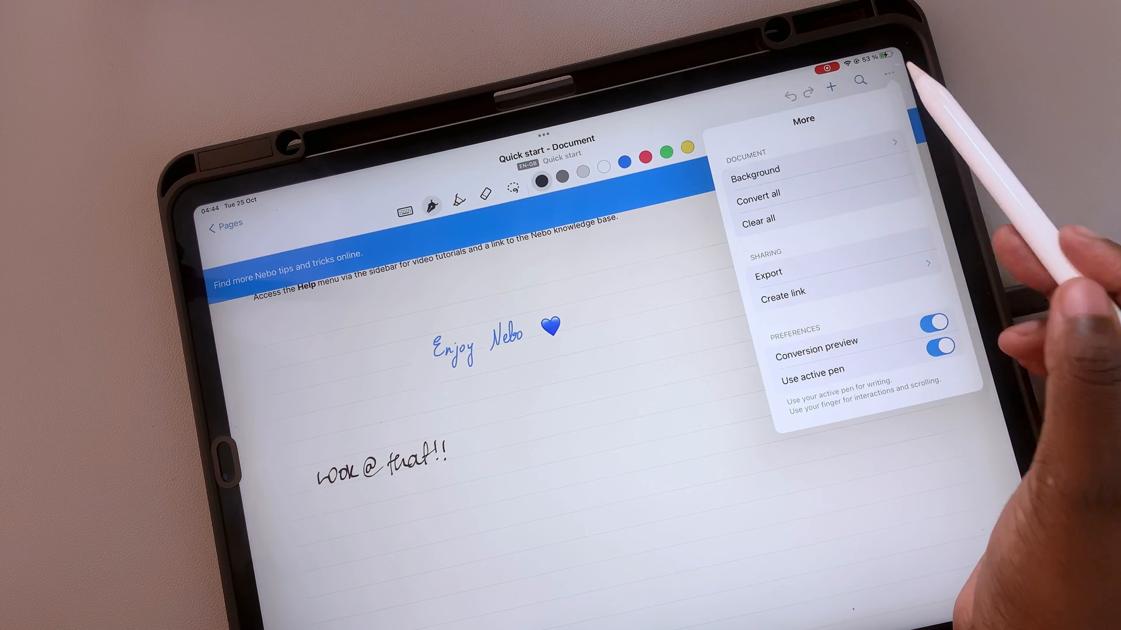
mouse_move(929, 286)
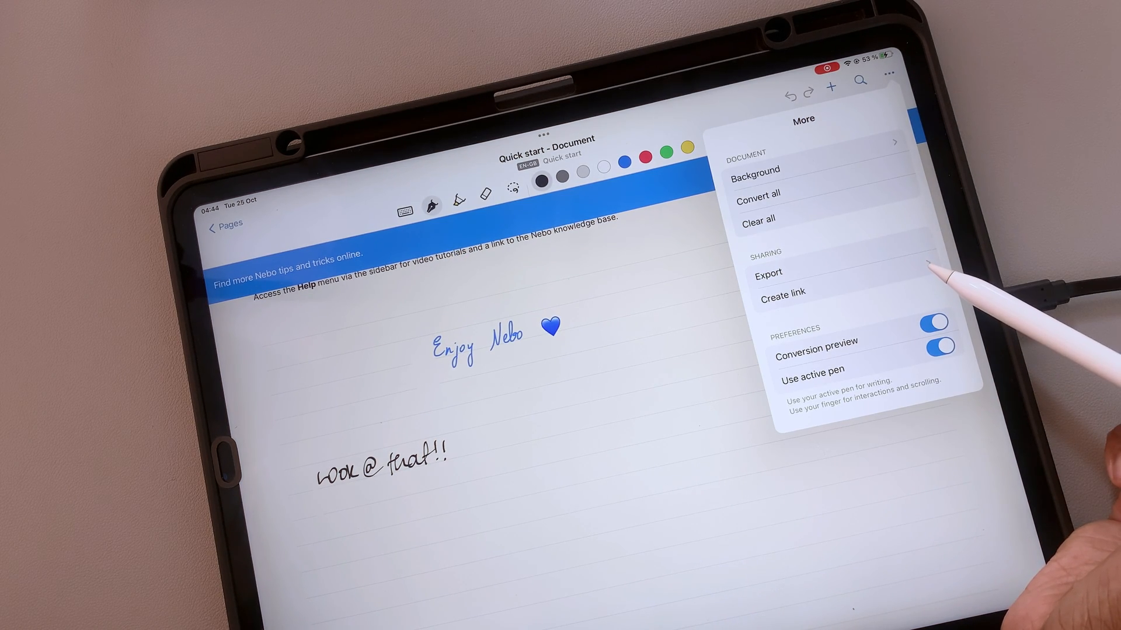
Create a share link with Private access toggled and start sharing it with people
left_click(782, 292)
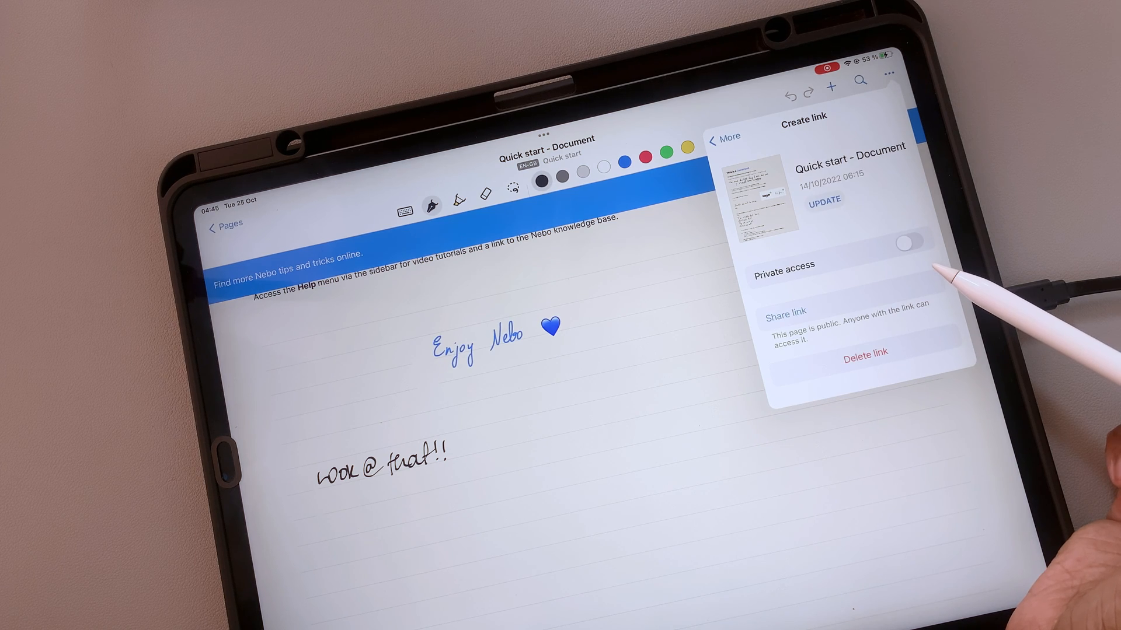
left_click(907, 244)
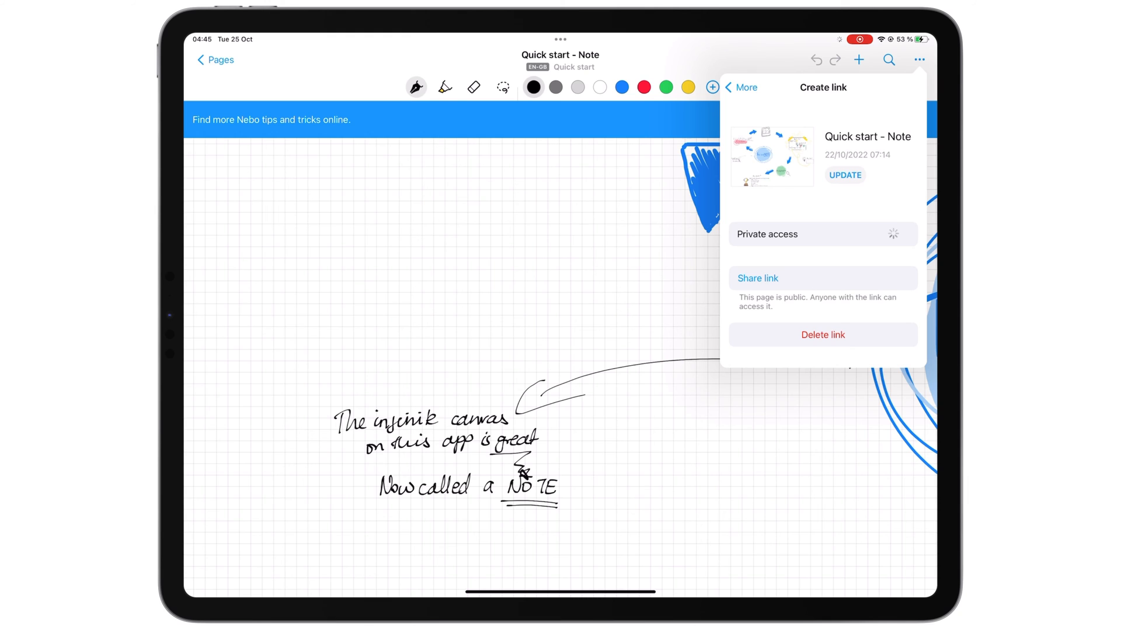
left_click(756, 278)
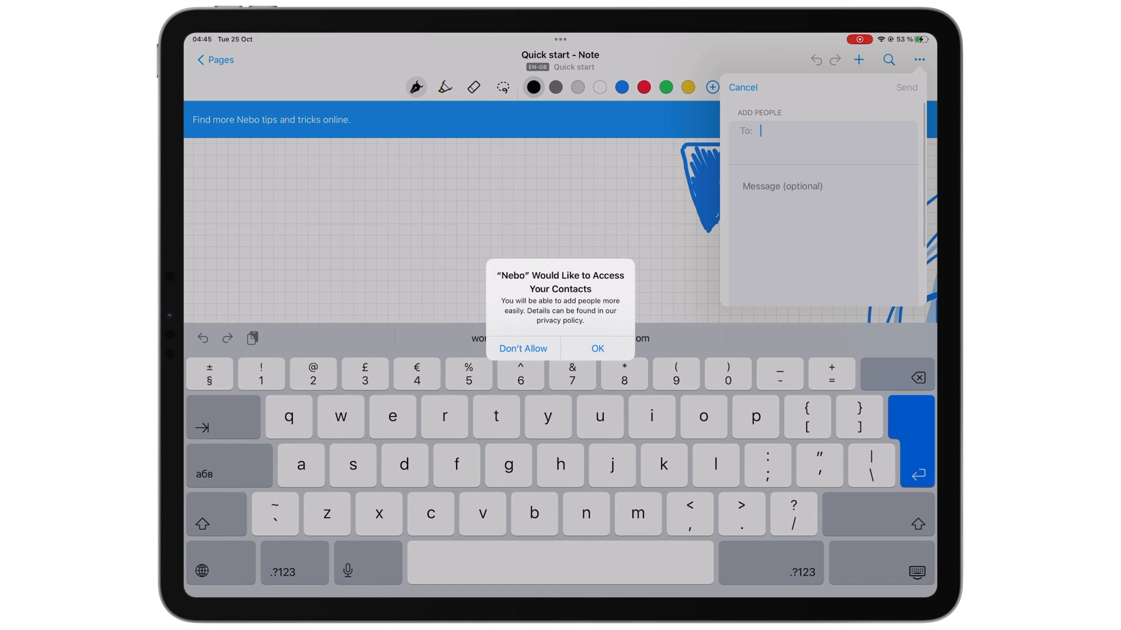
Deny contacts access and abandon the Add People invitation sheet
left_click(522, 349)
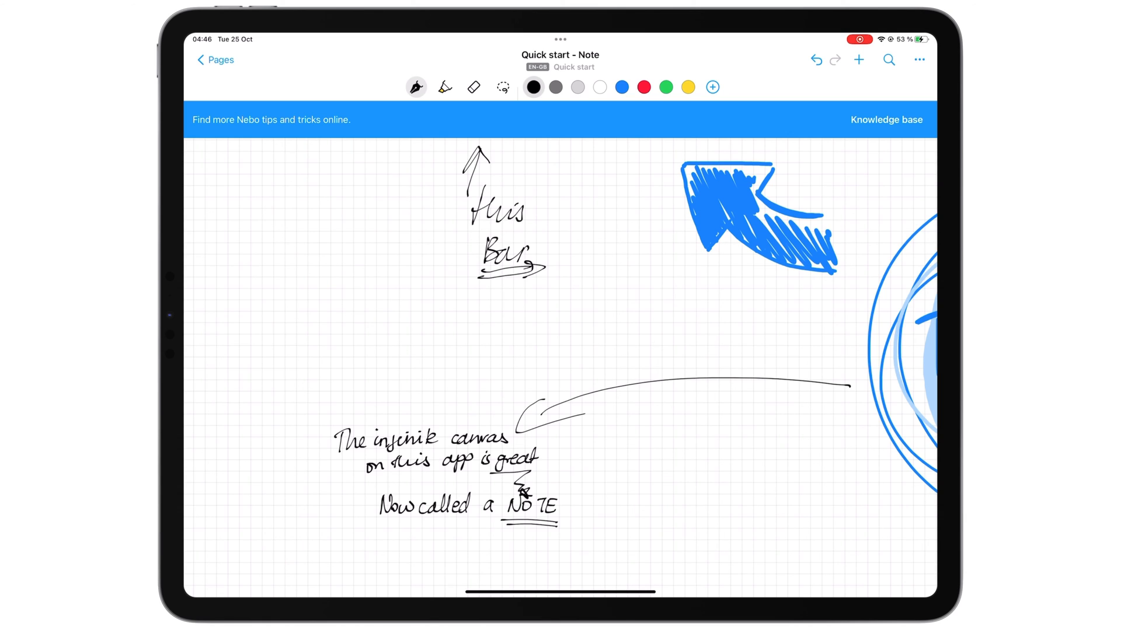
left_click(919, 60)
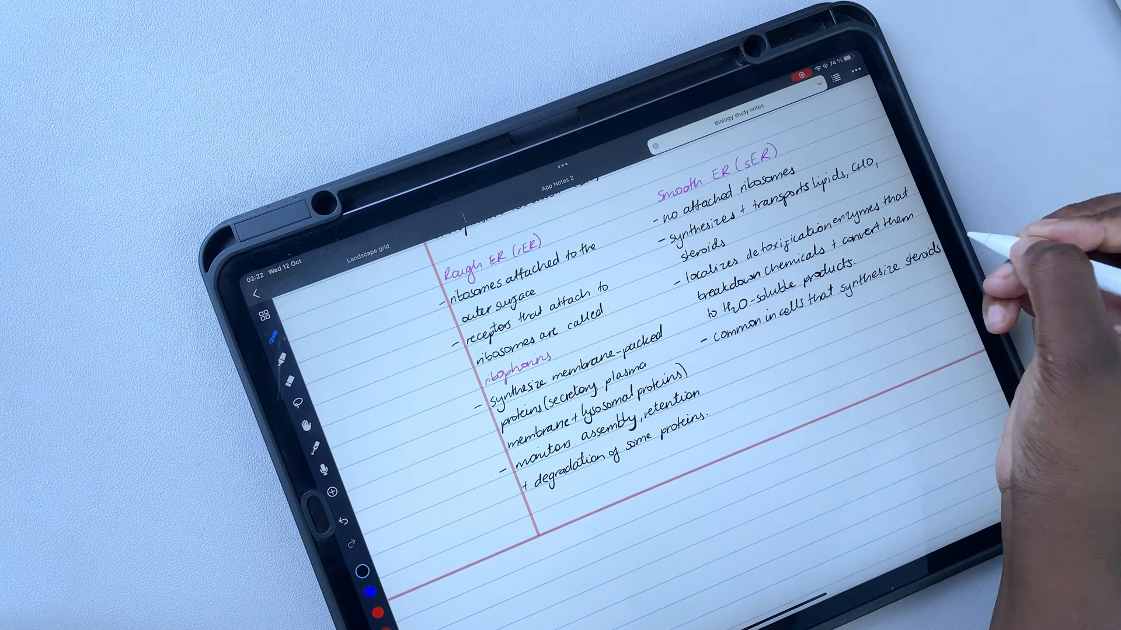
Bring the Noteful user guide's FAQ answers on file size, macOS and stickers into view
type("triglycerides +")
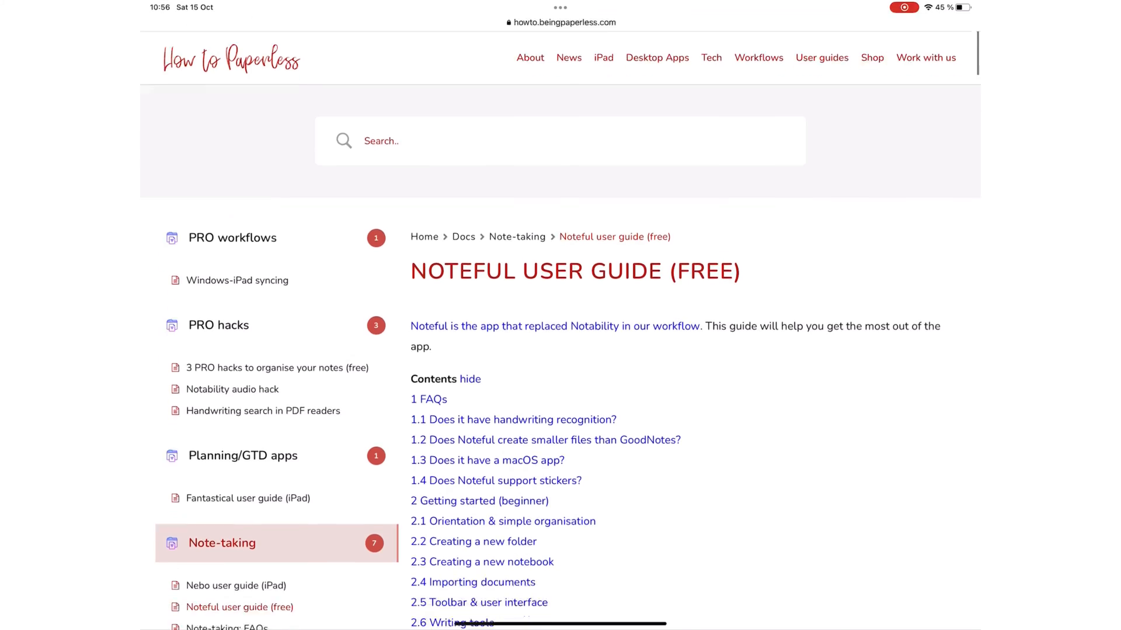
scroll("down", 3)
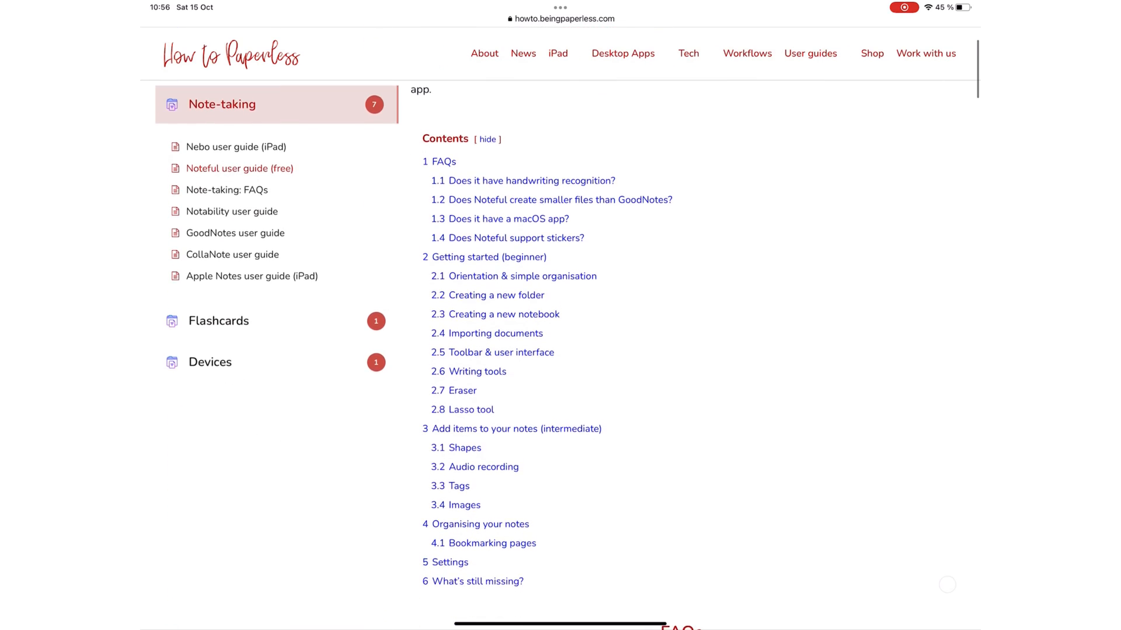
scroll("down", 3)
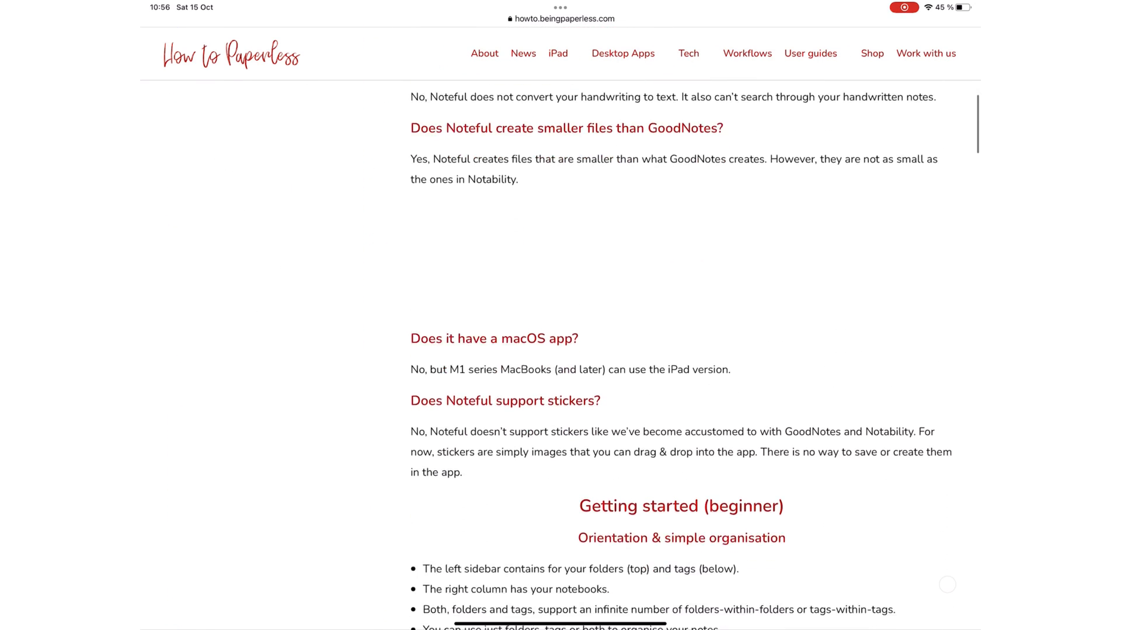